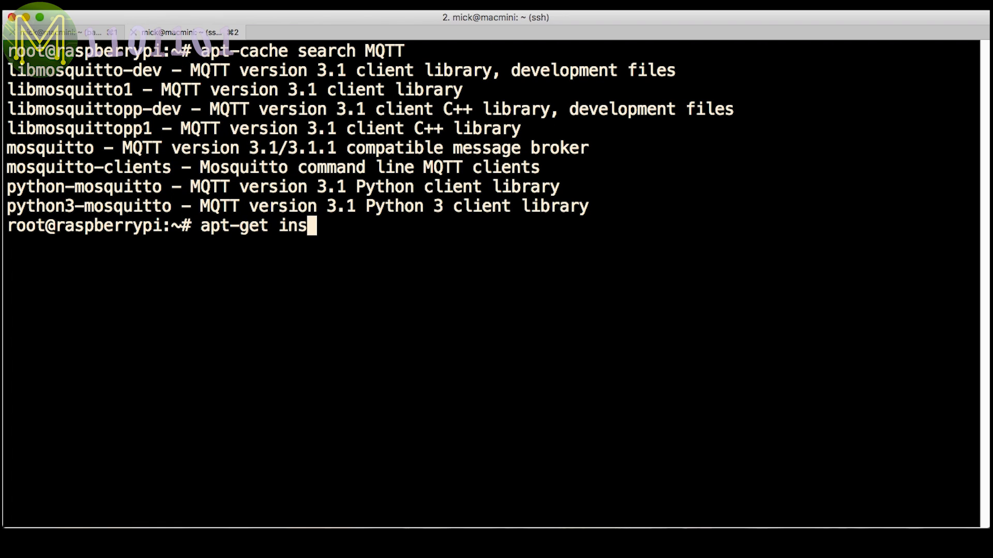
- Install the mosquitto, mosquitto-clients and python-mosquitto packages with apt-get
type("tall mosquitto")
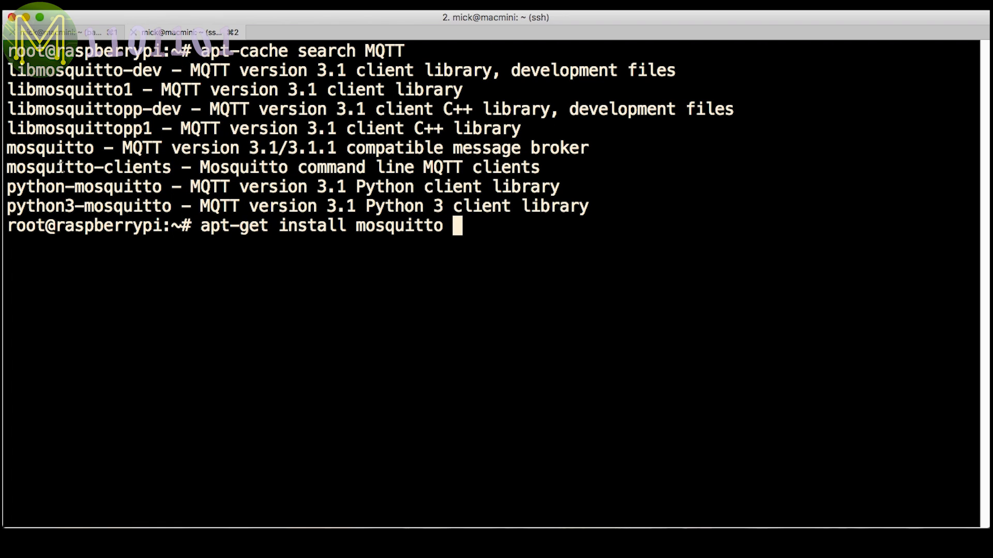
type("mosquitto-clients python-mosquitto | grep bin")
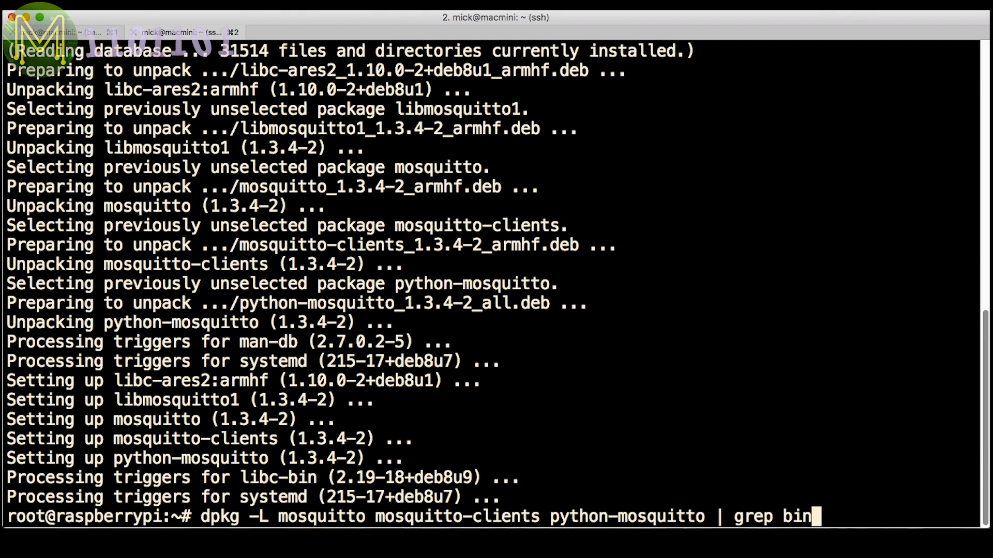
key("Return")
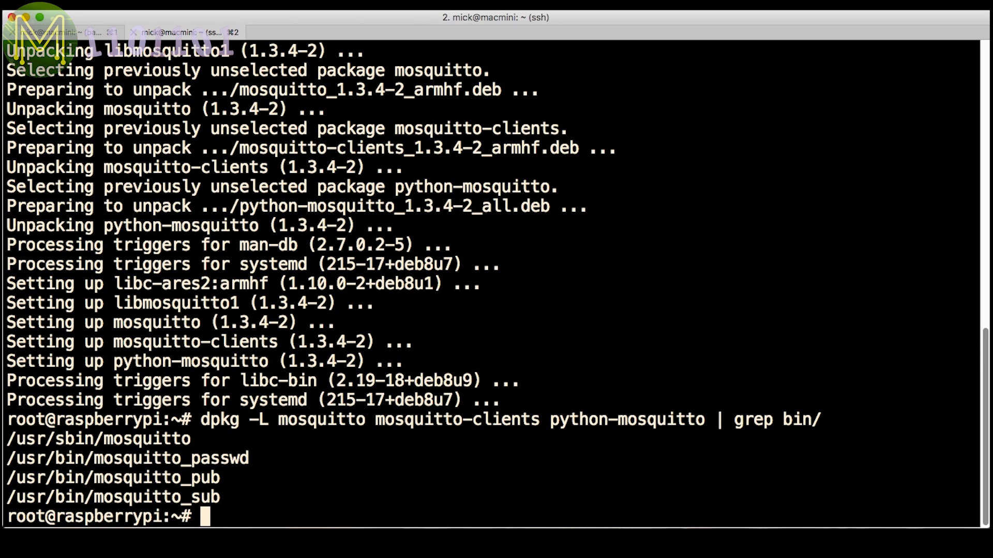
- List Mosquitto's /etc config files and display /etc/mosquitto/mosquitto.conf
type("dpkg -L mosquitto mosquitto-clients python-mosquitto | grep etc/")
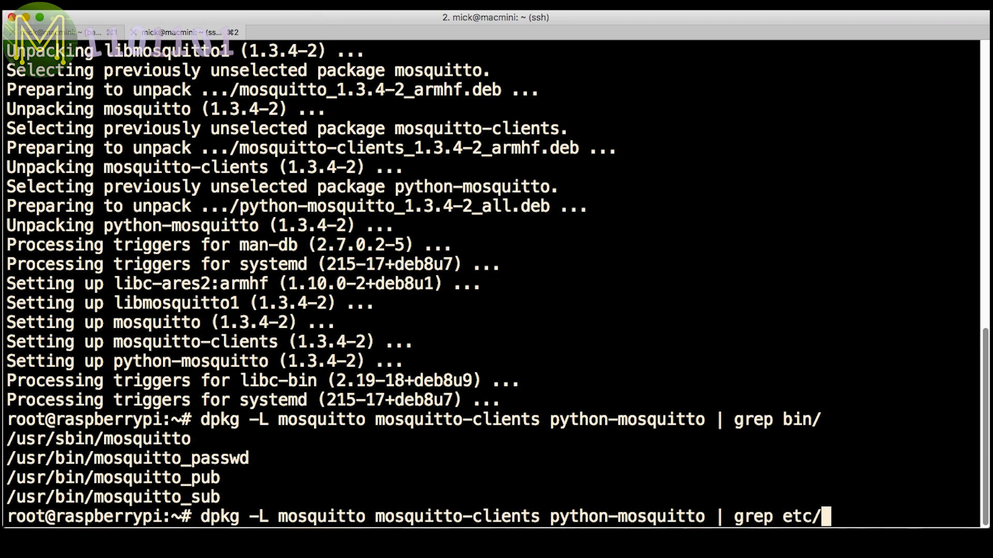
key("Return")
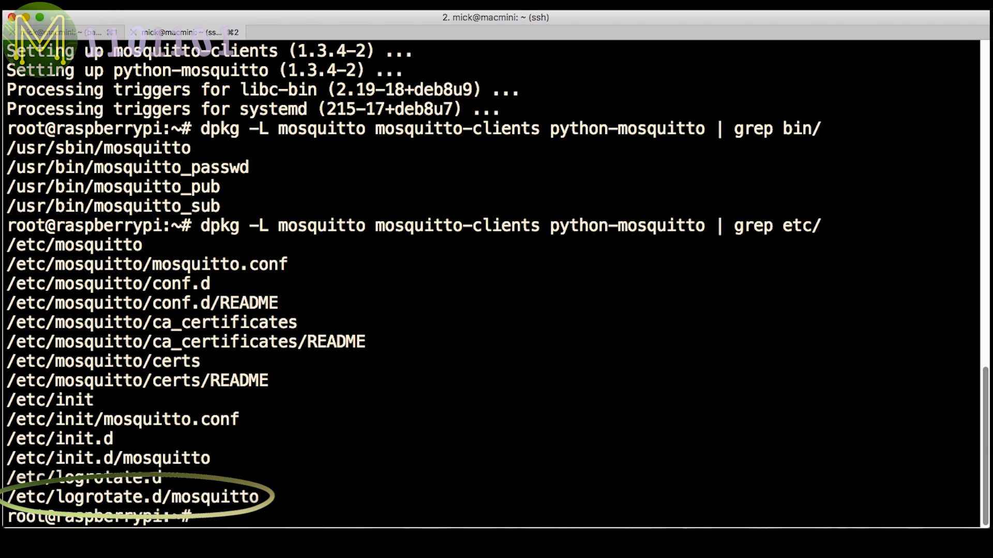
type("cat")
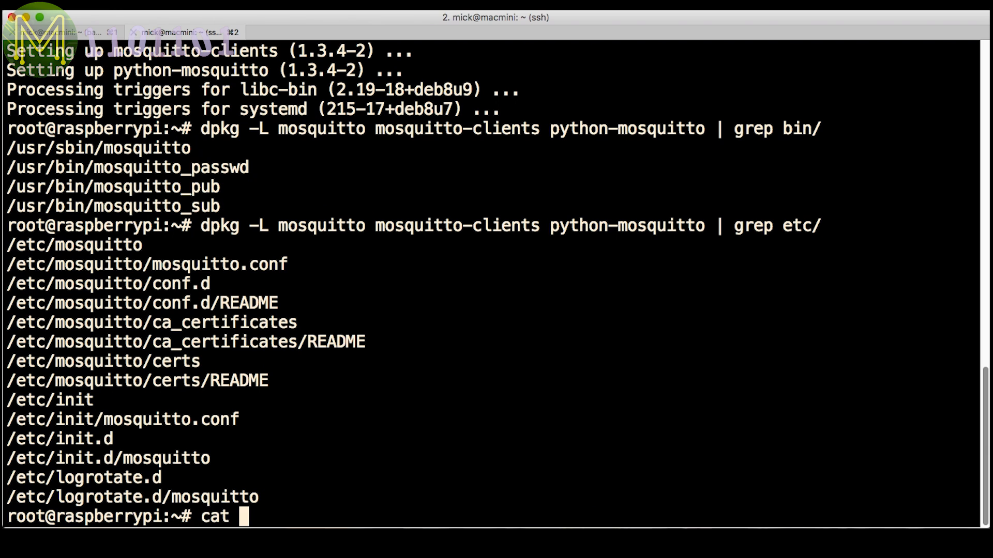
key("Return")
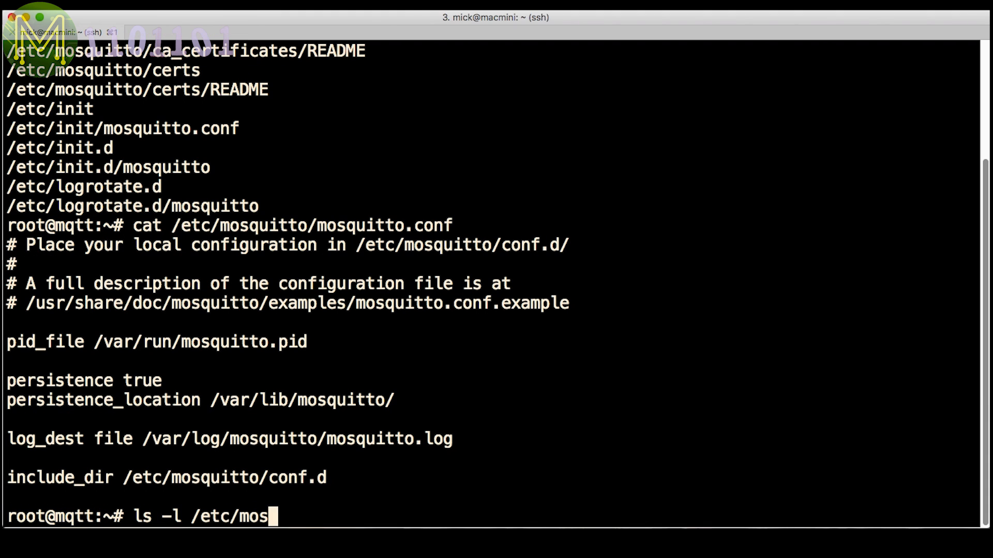
- List the contents of /etc/mosquitto/ca_certificates and /etc/mosquitto/certs
type("quitto/ca")
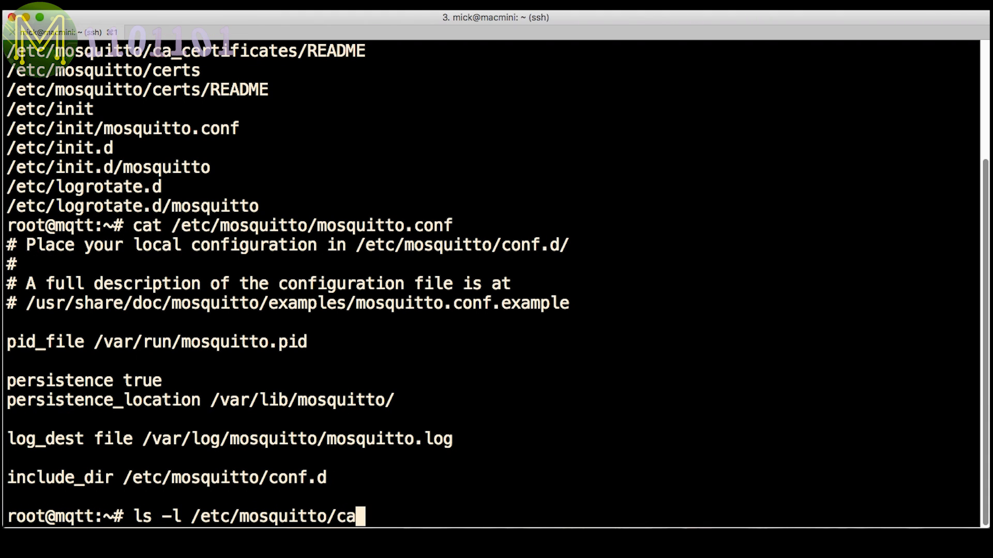
key("Return")
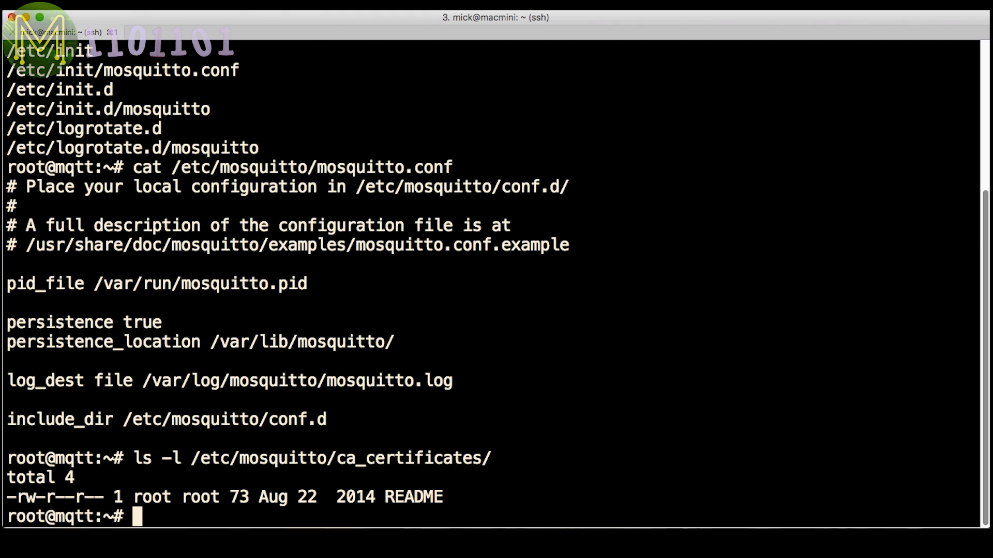
type("ls -l /etc/mosquitto/certs/")
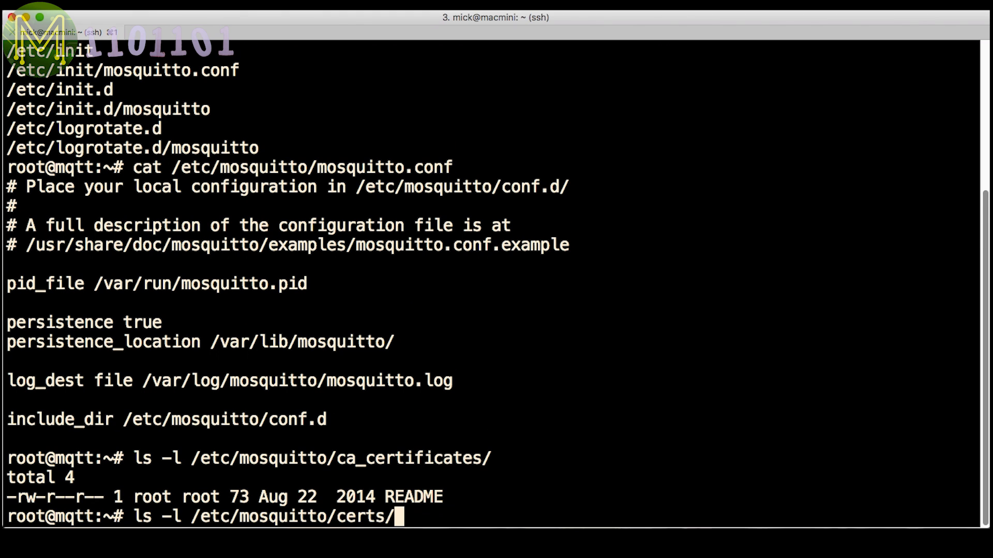
left_click(177, 32)
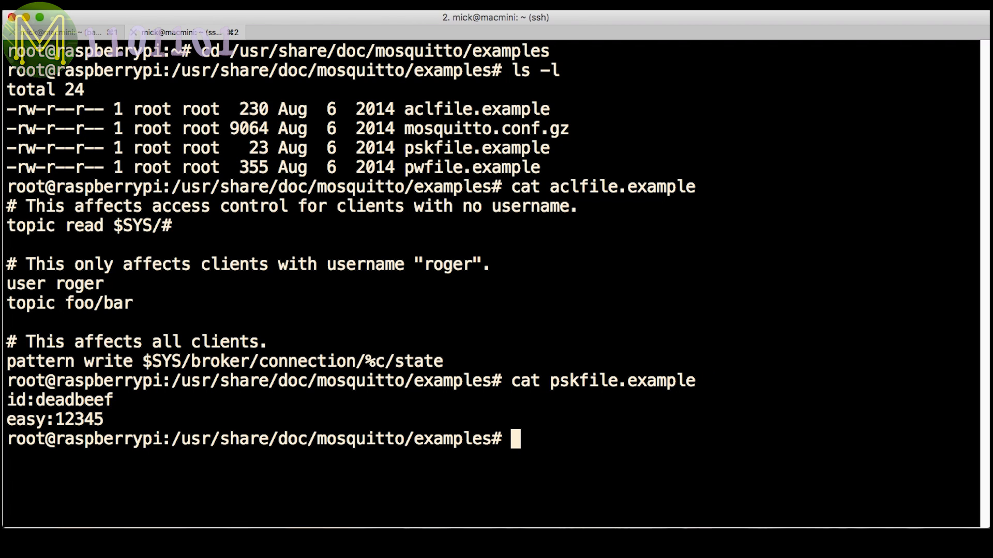
- Clear the terminal, leaving only the Mosquitto examples folder listing
type("c")
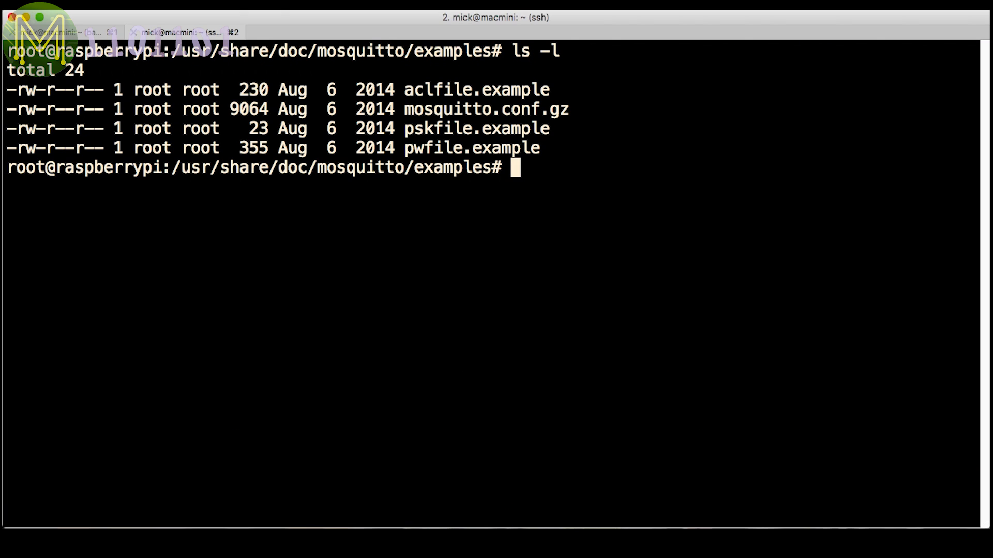
mouse_move(554, 284)
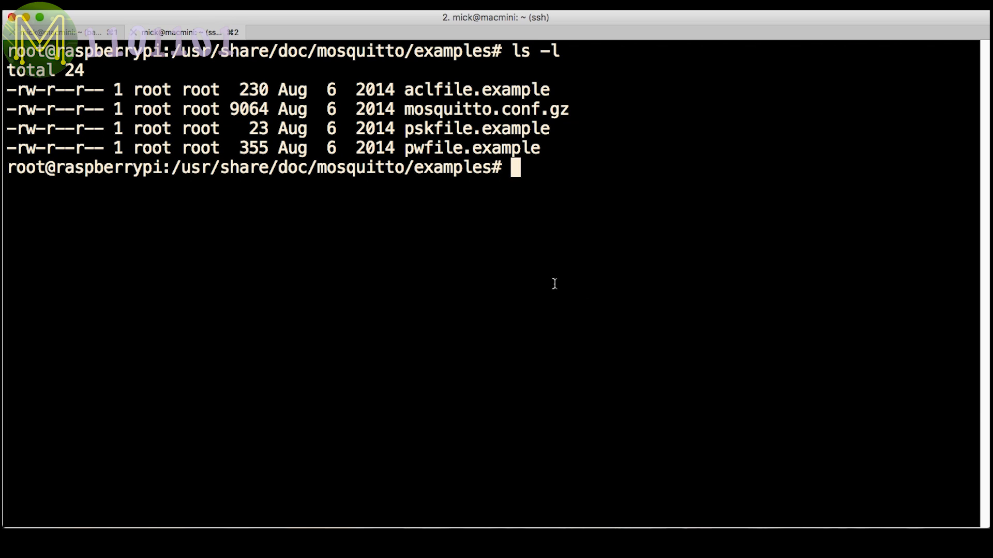
- Create the letterbox password file, edit /etc/mosquitto/aclfile, and chmod both to 700
type("mosquitto_passwd -c /etc/mosquitto/passwd letterbox")
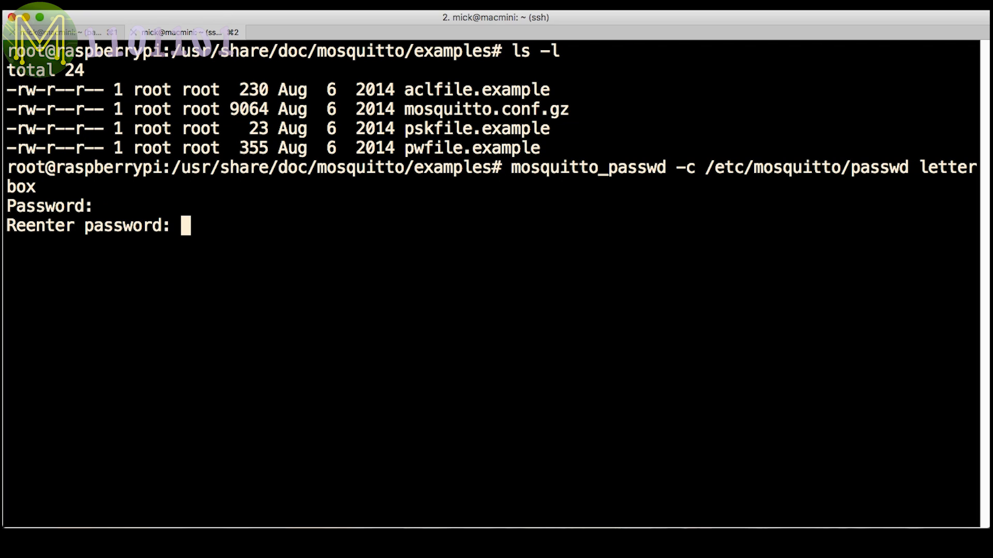
key("Return")
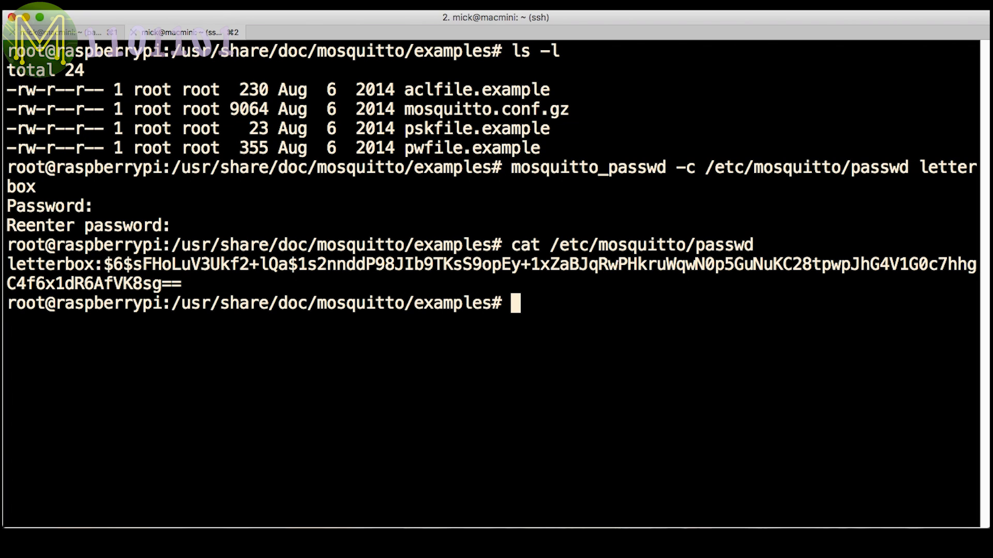
type("vi /etc/mosquitto/aclfile")
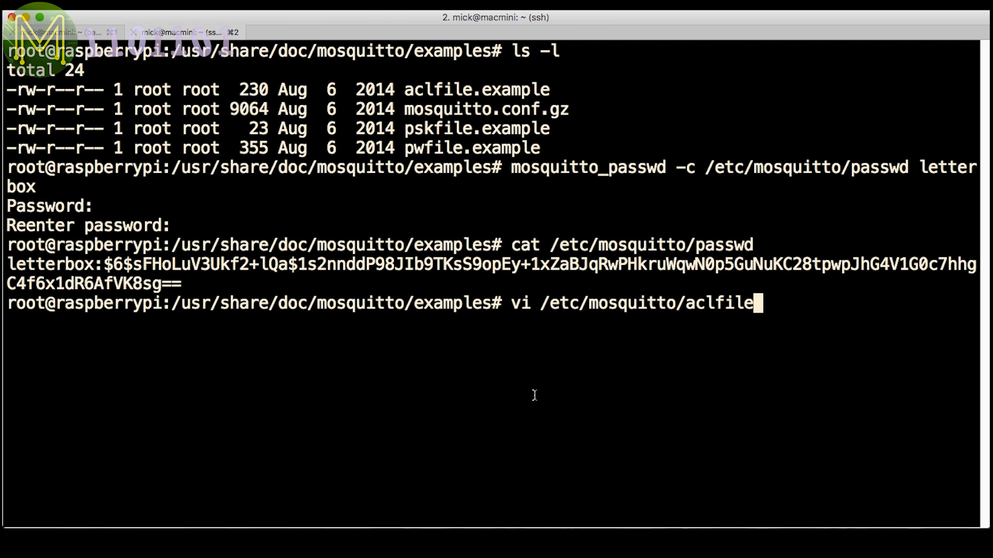
key("Return")
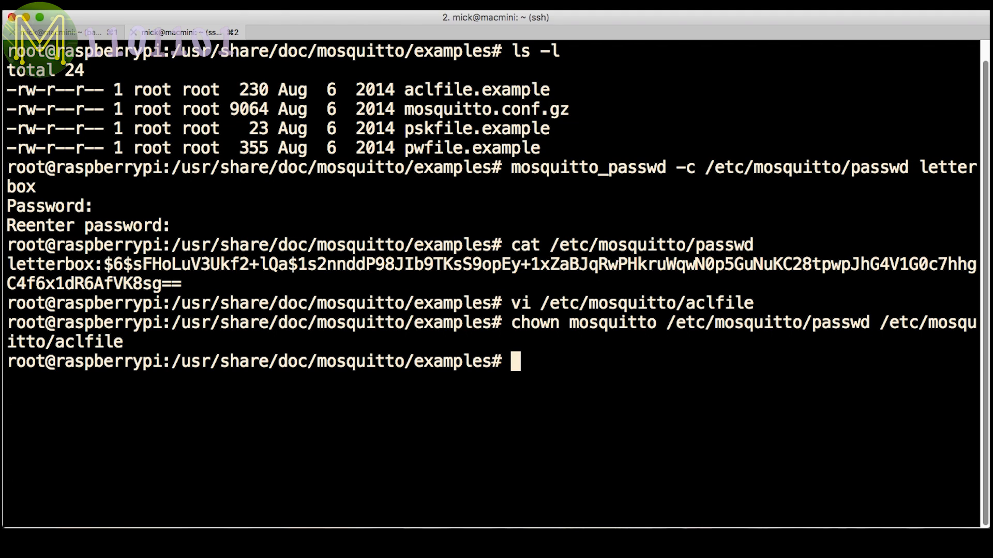
type("chmod 700 /etc/mosquitto/passwd /etc/mosquitto/aclfile")
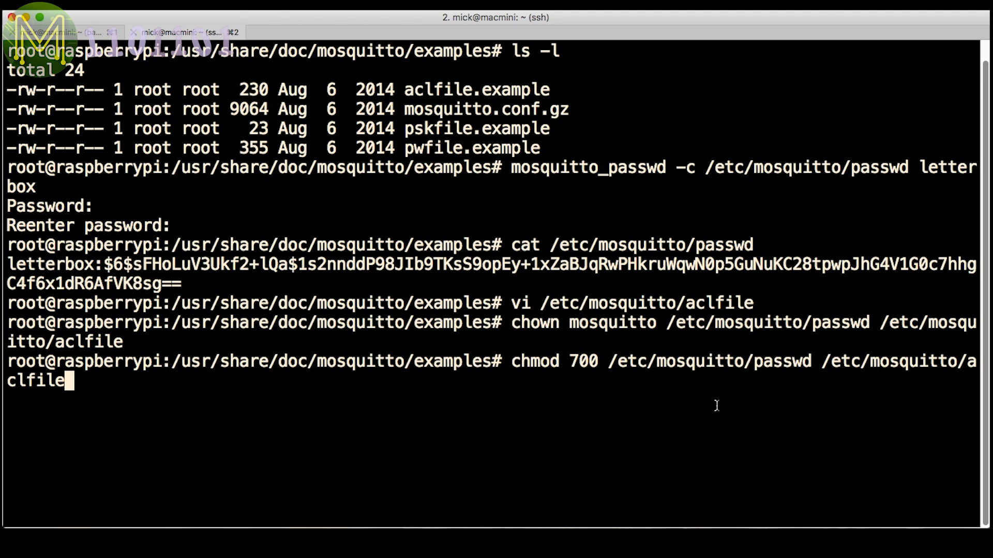
key("Return")
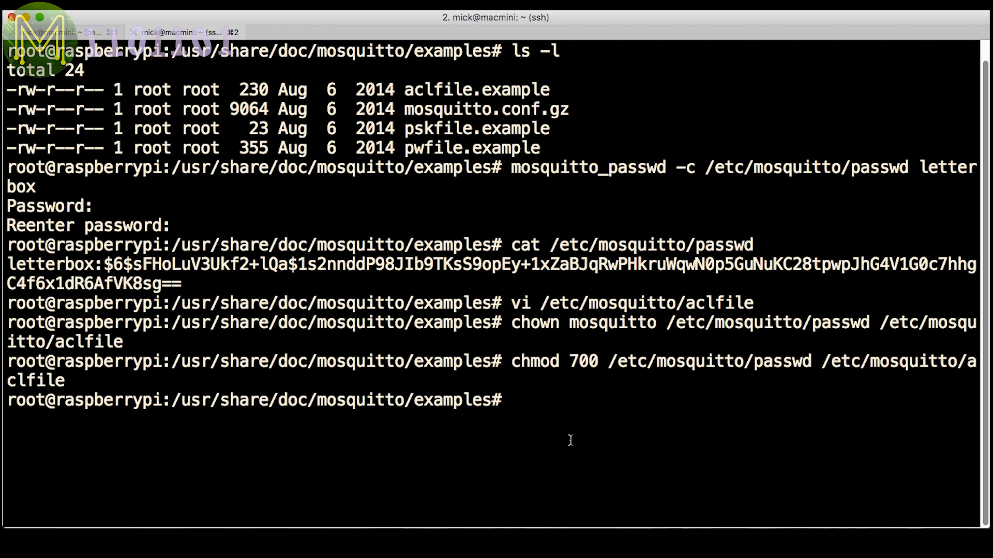
- Write conf.d/MickMake.conf with password_file and acl_file lines and save it
type("vi /etc/mosquitto/conf.d/MickMake.conf")
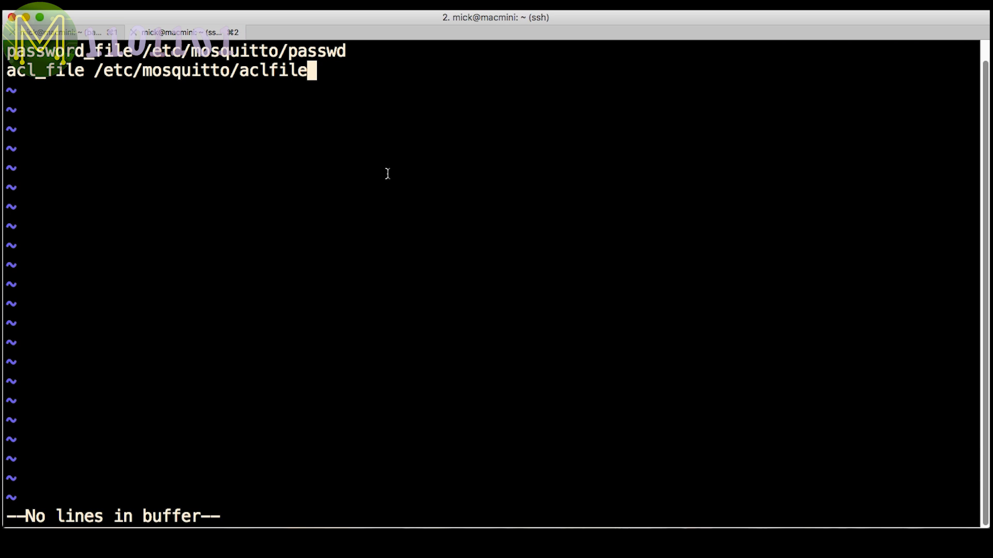
type(":wq")
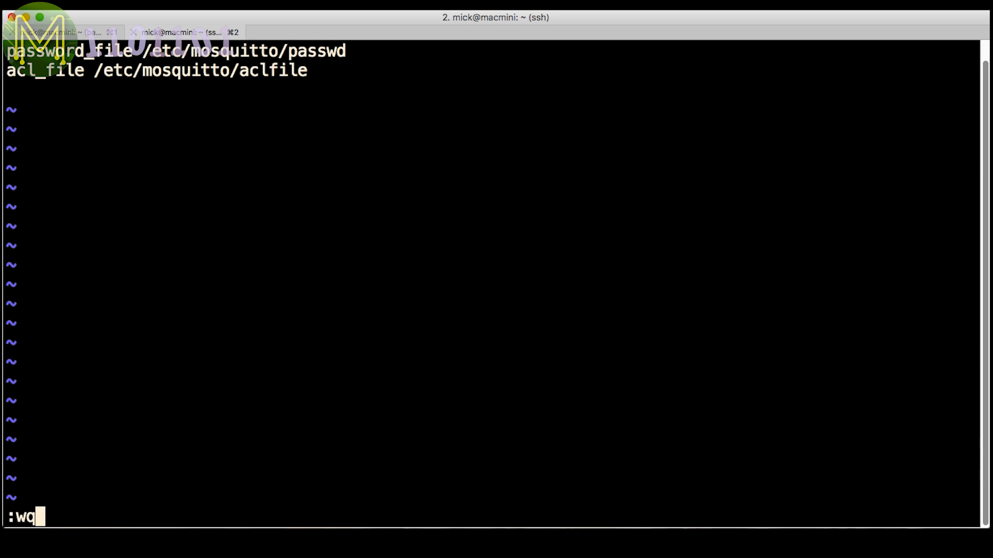
key("Return")
type("/etc/init.d/mosquitto restart")
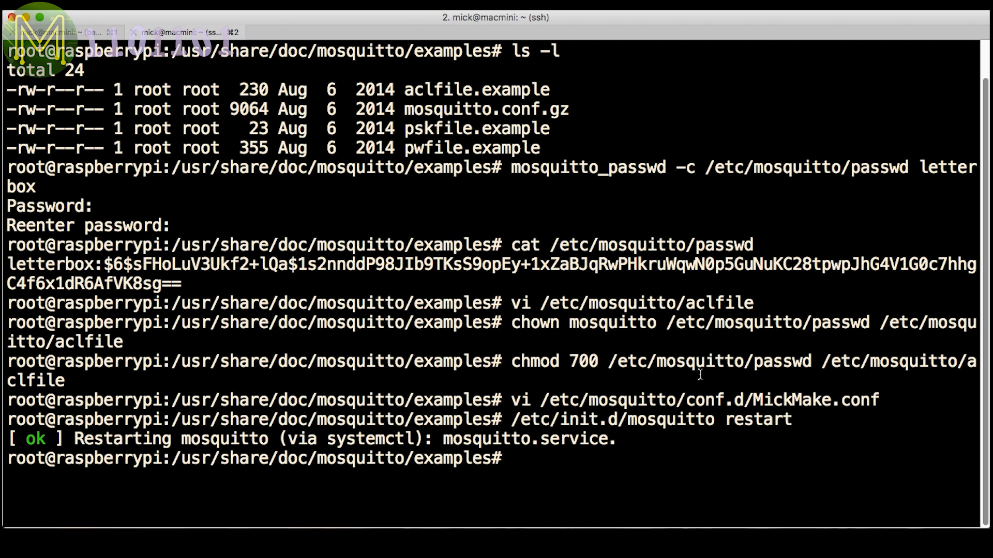
- Restart Mosquitto and tail daemon.log and mosquitto.log to confirm it started
type("systemctl restart mosquitto")
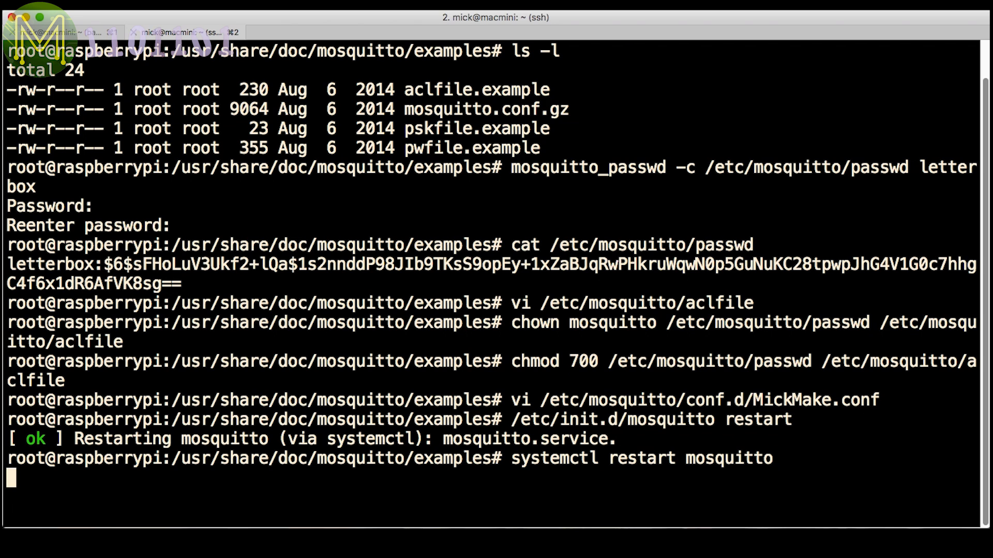
type("tail /var/log/daemon.log")
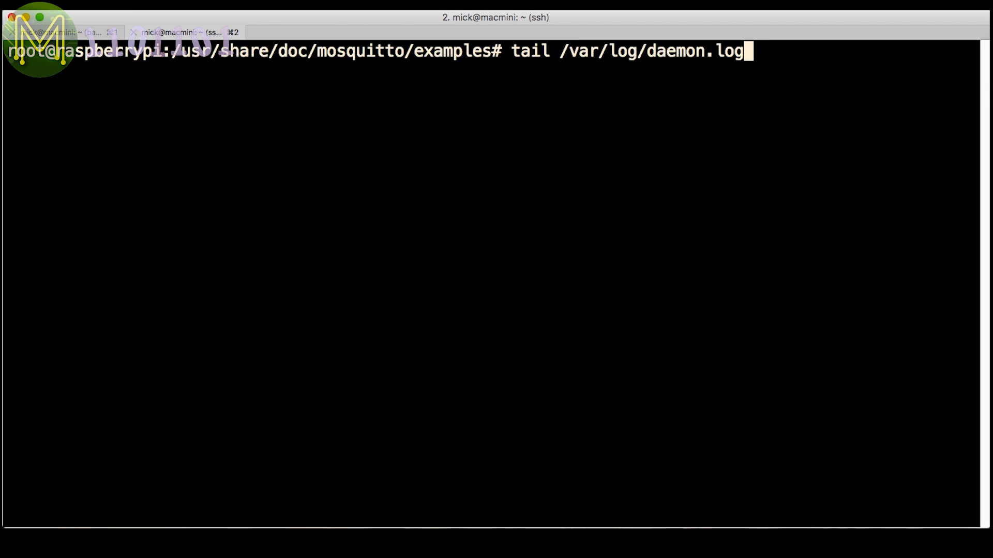
key("Return")
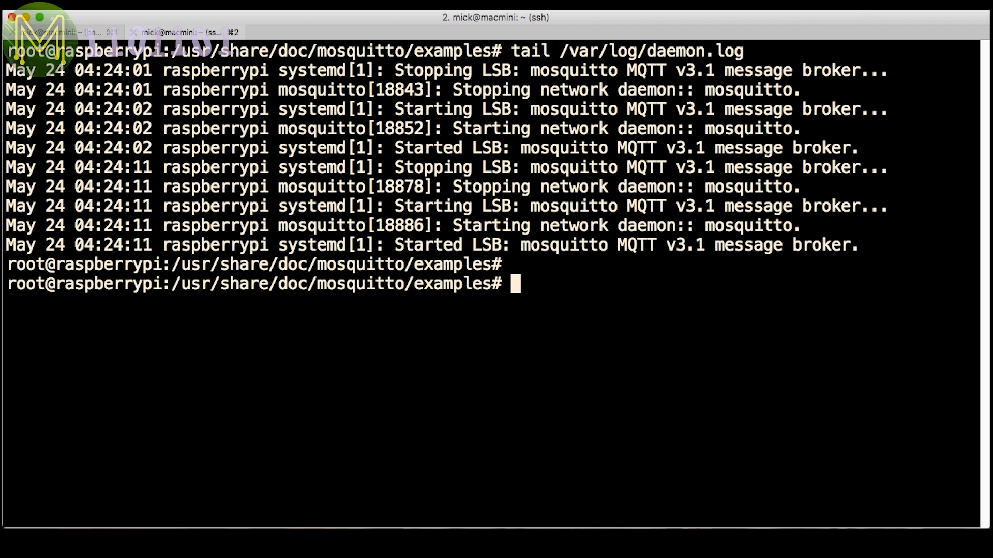
type("tail /var/log/mosquitto/mosquitto.log")
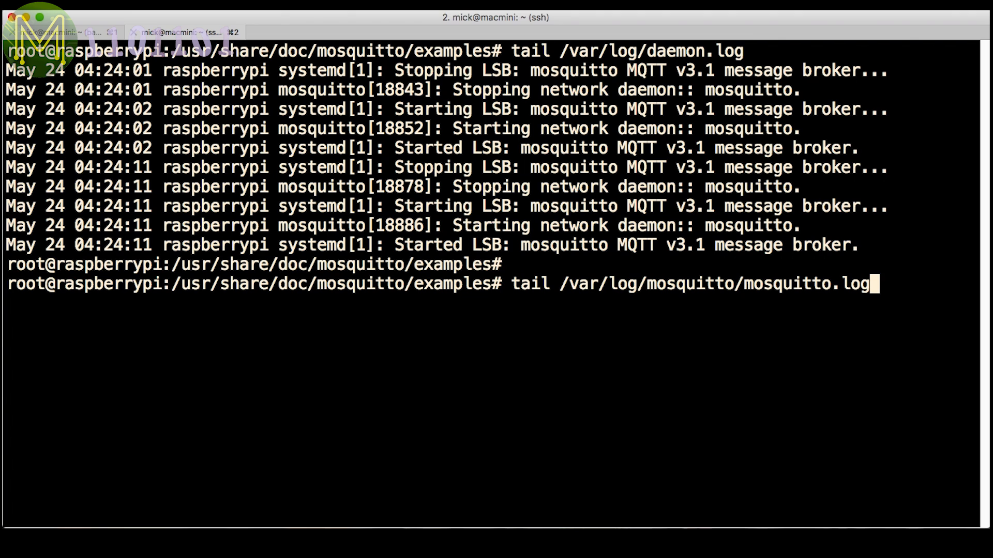
key("Return")
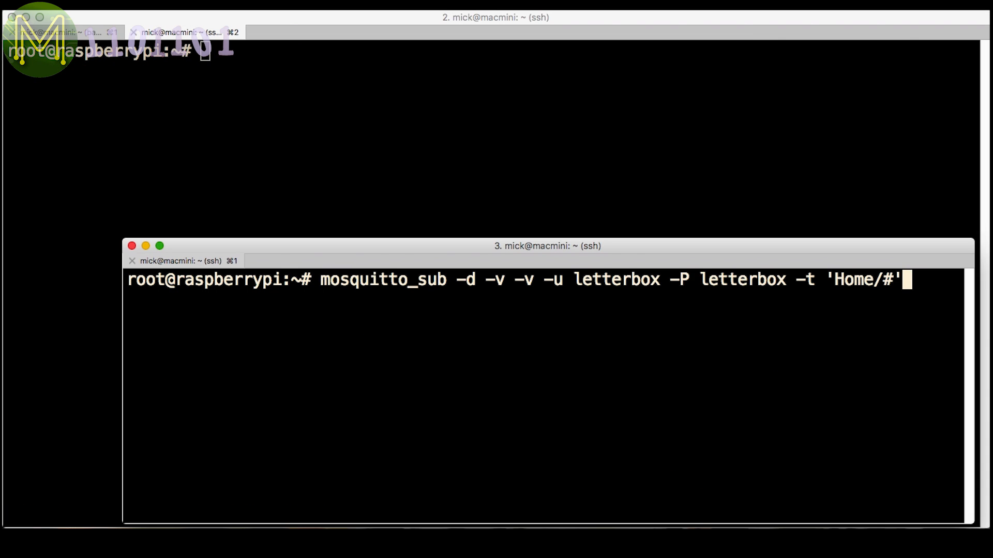
- Start the Home/# subscriber and publish 39 to Home/LetterBox/Temperature as letterbox
key("Return")
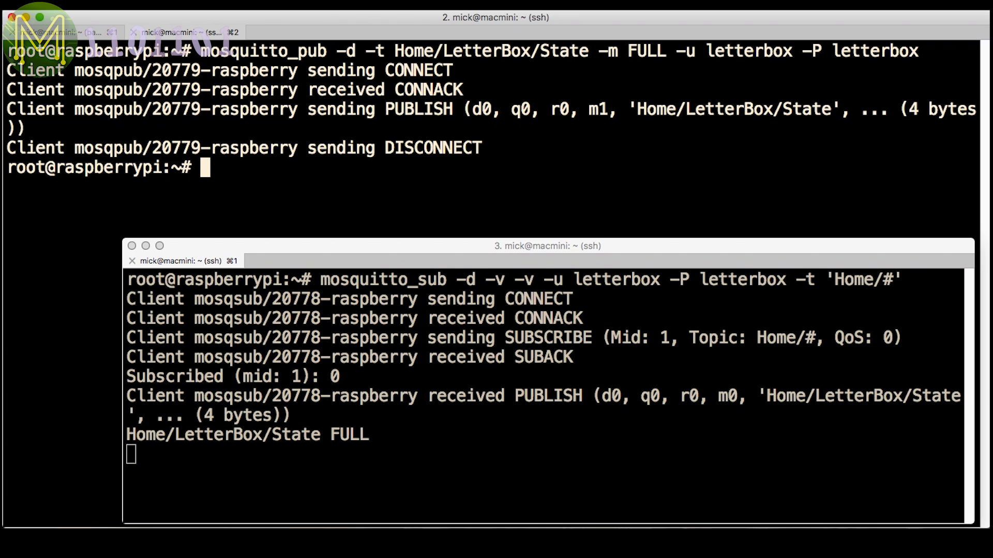
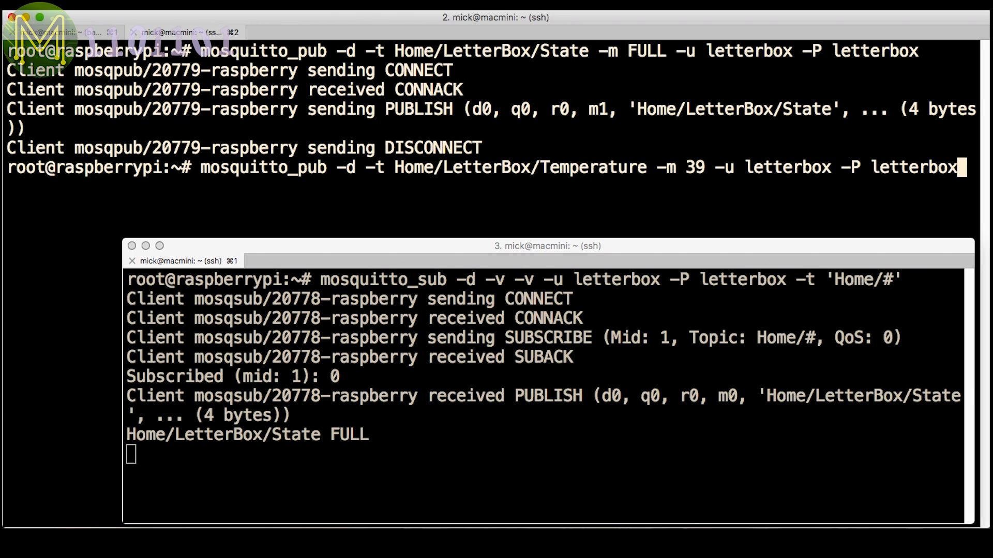
key("Return")
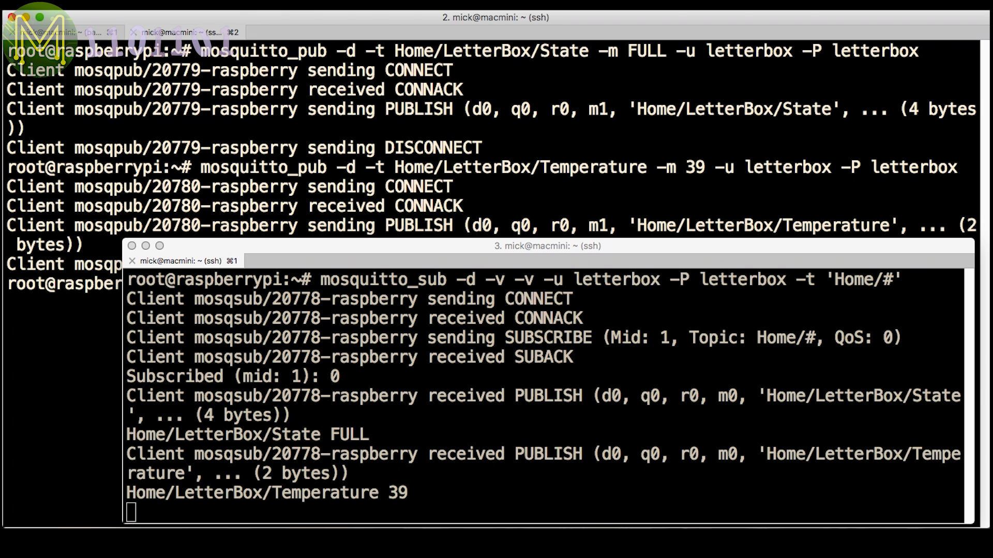